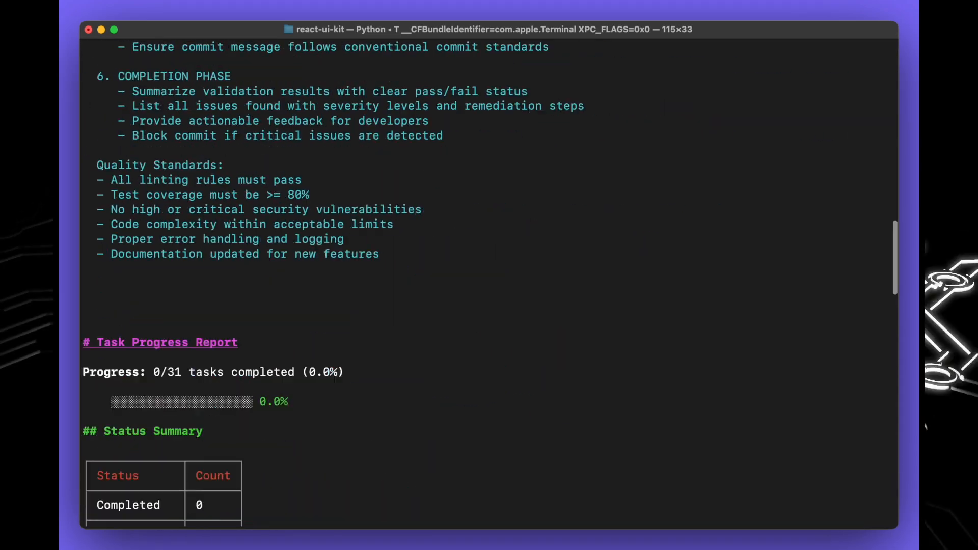
{"action": "scroll", "scroll_direction": "down", "scroll_amount": 3}
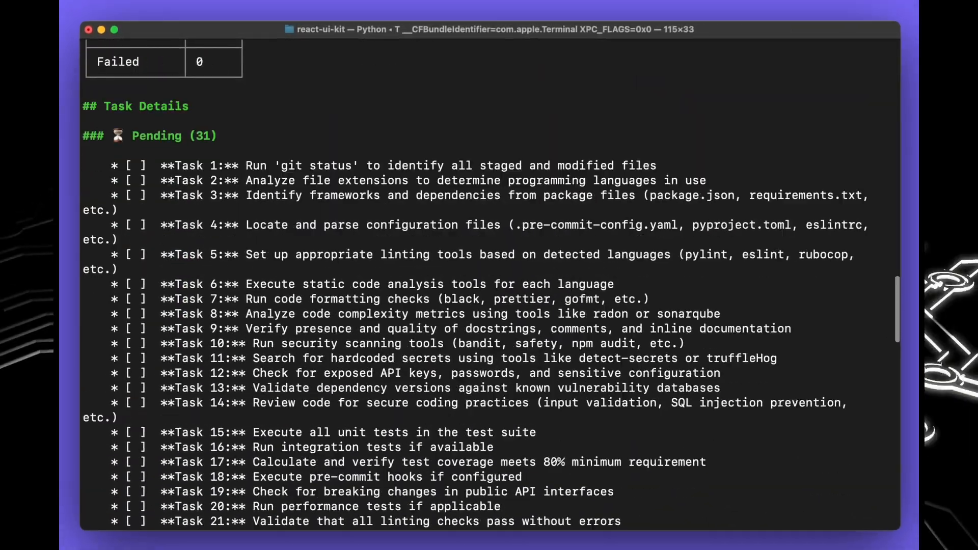